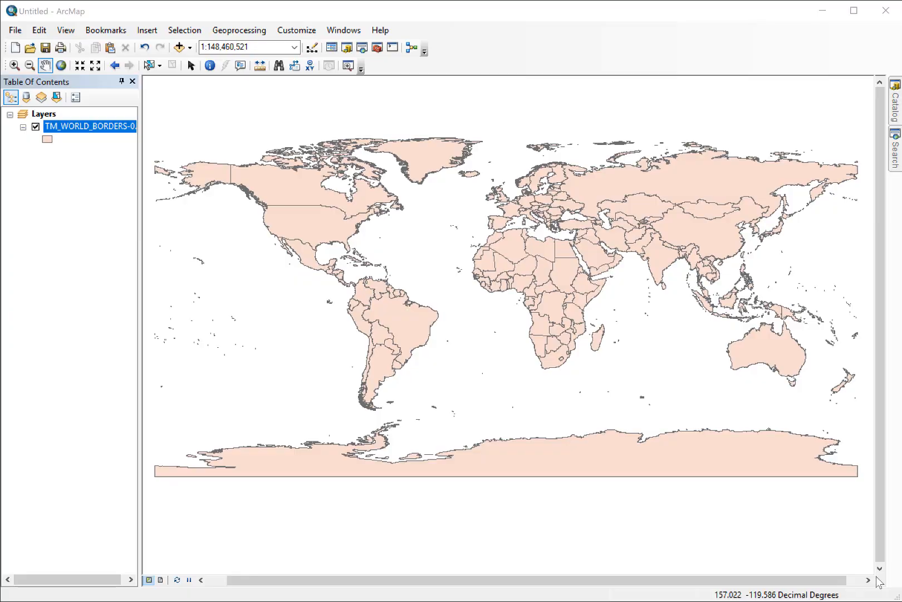
{"action": "mouse_move", "coordinate": [281, 293]}
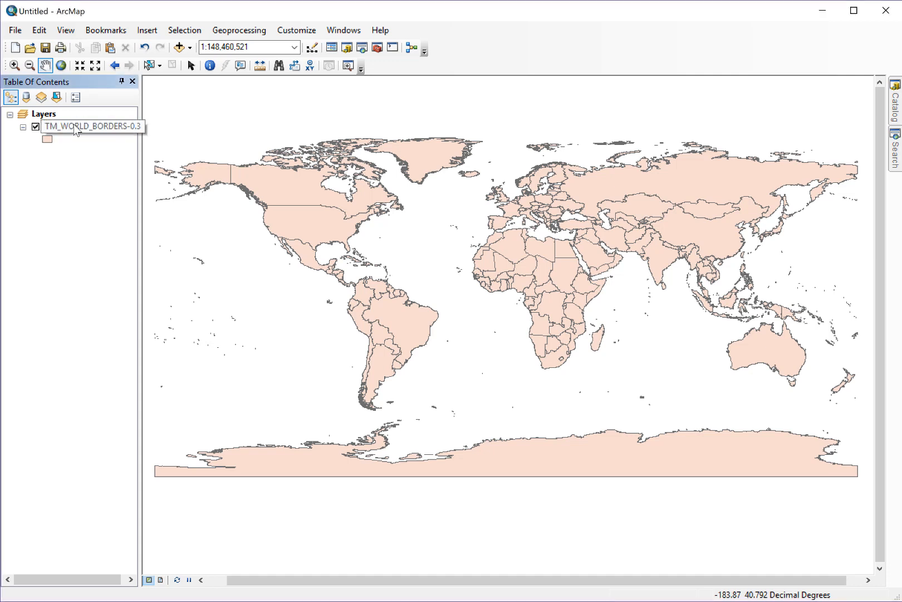
- Open the attribute table of the TM_WORLD_BORDERS-0.3 layer from its context menu
{"action": "right_click", "coordinate": [76, 127]}
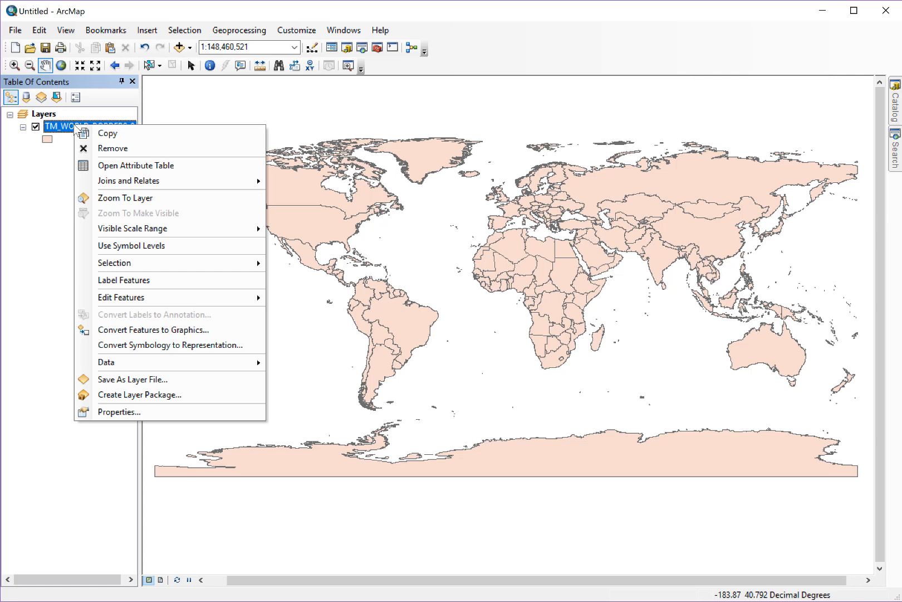
{"action": "mouse_move", "coordinate": [134, 166]}
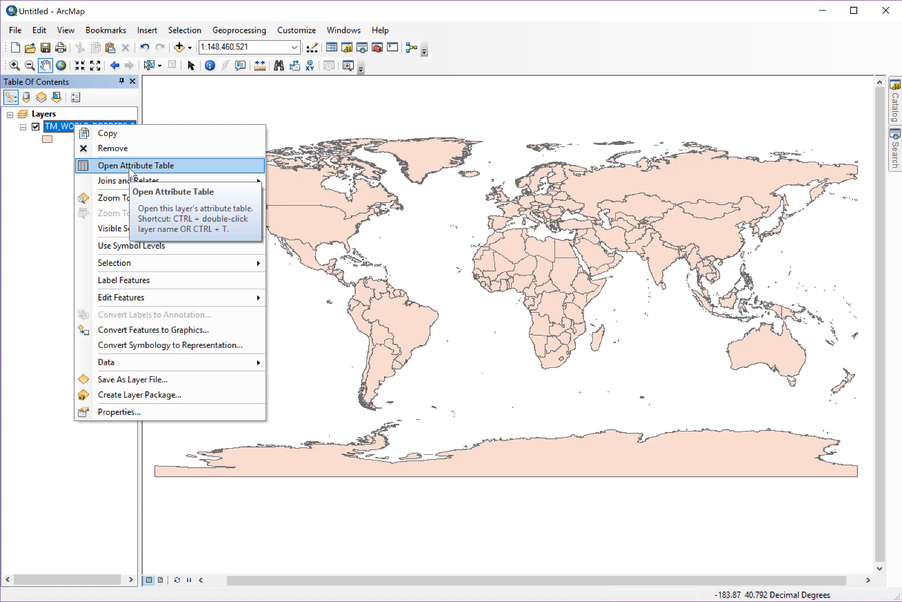
{"action": "left_click", "coordinate": [135, 166]}
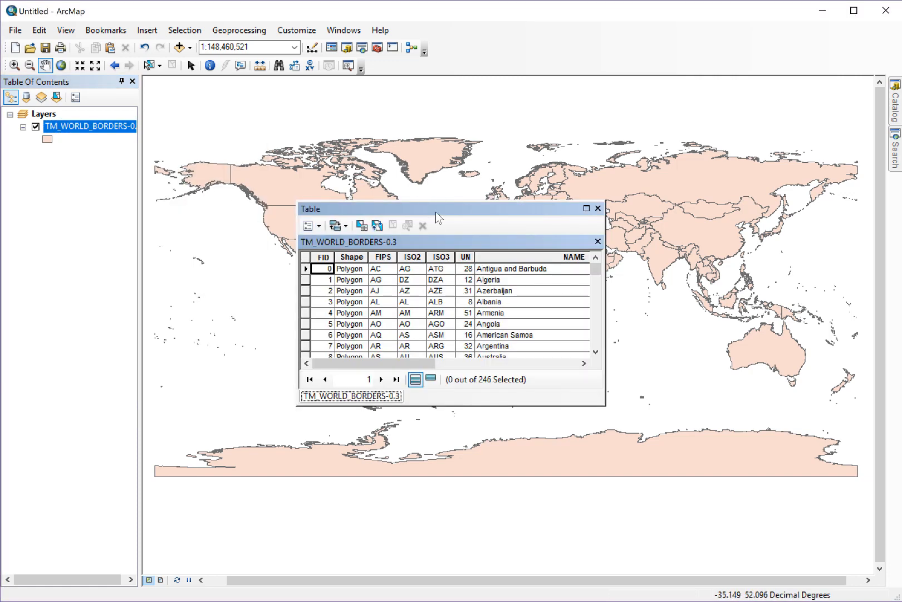
- Dock the floating Table window beneath the map by dragging its title bar
{"action": "left_click_drag", "start_coordinate": [438, 209], "coordinate": [293, 274]}
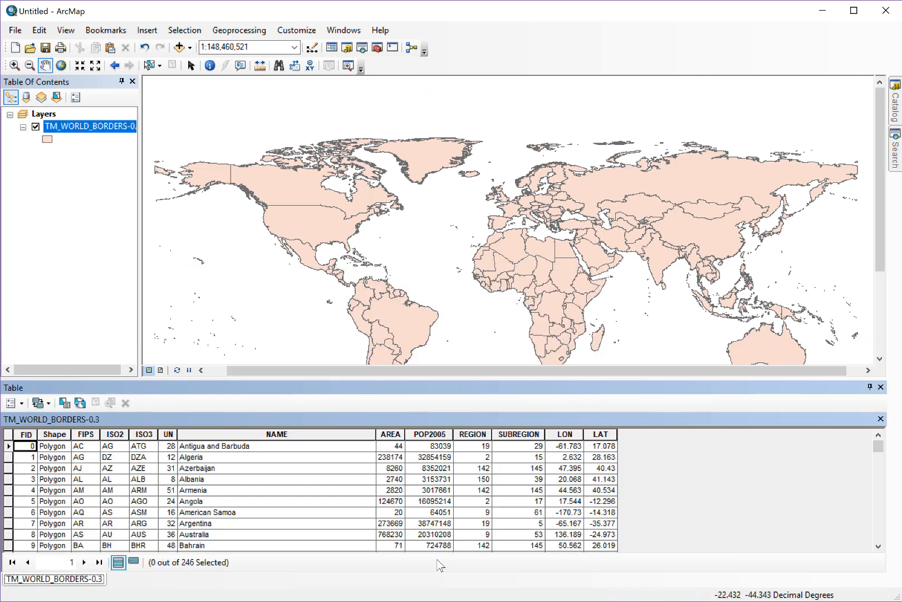
{"action": "mouse_move", "coordinate": [301, 390]}
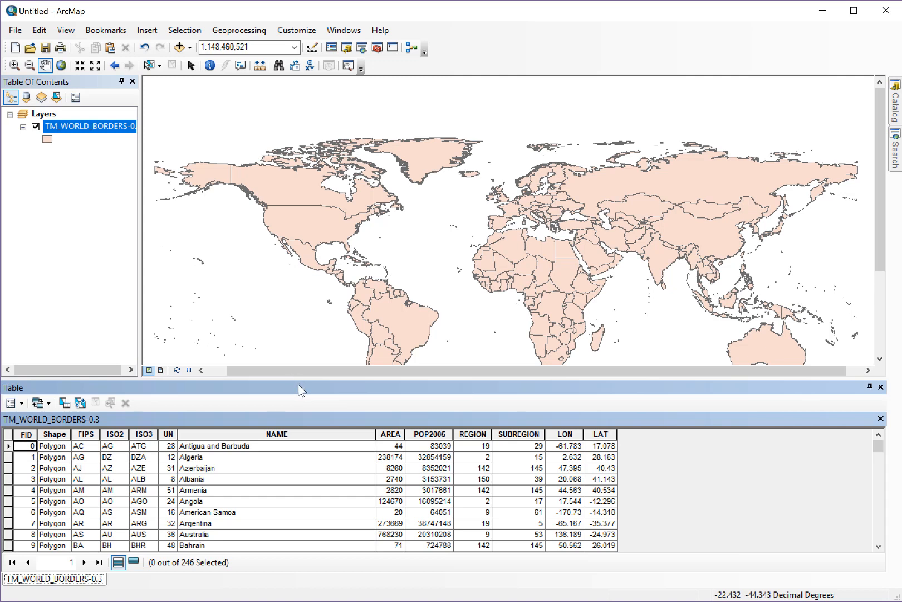
{"action": "mouse_move", "coordinate": [8, 480]}
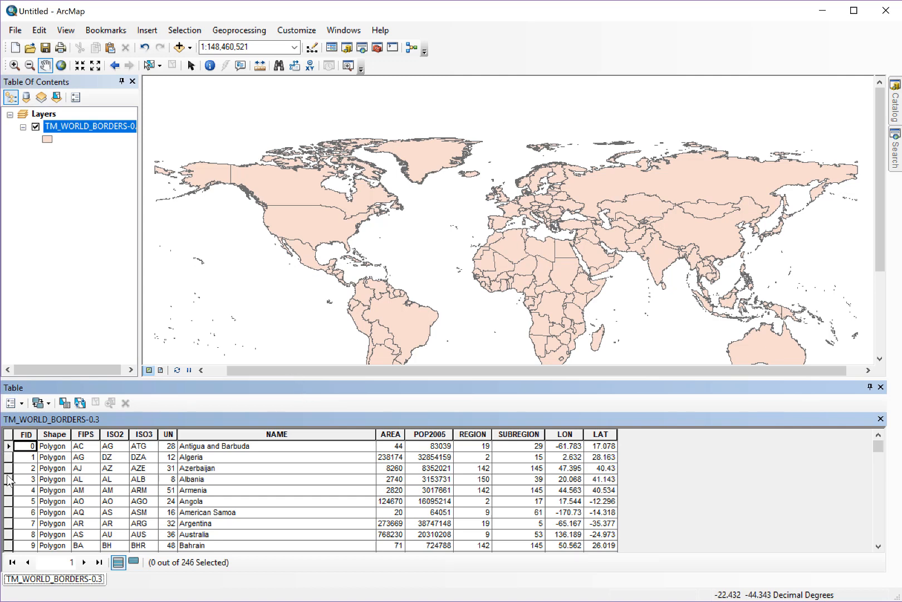
- Select a table row, then United States on the map, and show only selected records
{"action": "left_click", "coordinate": [24, 490]}
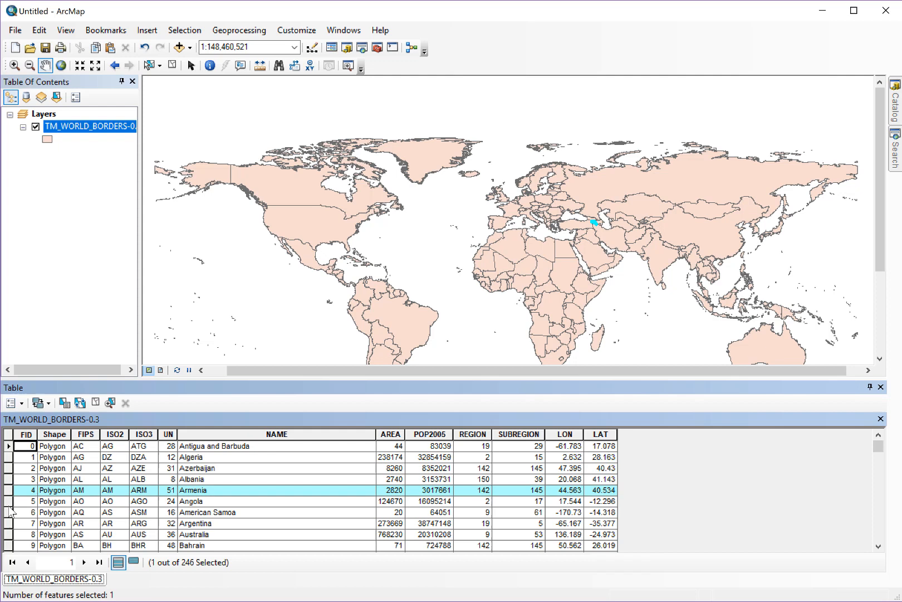
{"action": "mouse_move", "coordinate": [838, 207]}
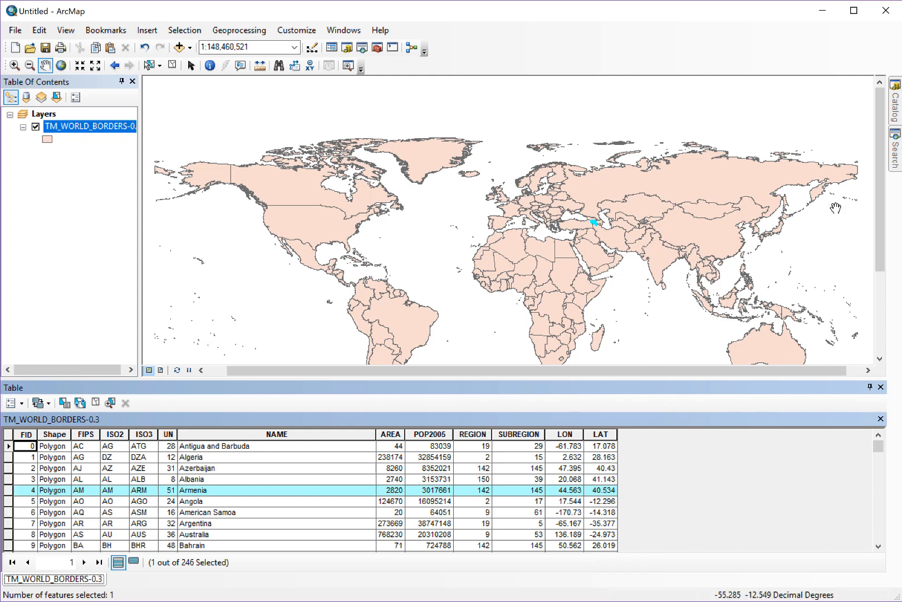
{"action": "mouse_move", "coordinate": [602, 219]}
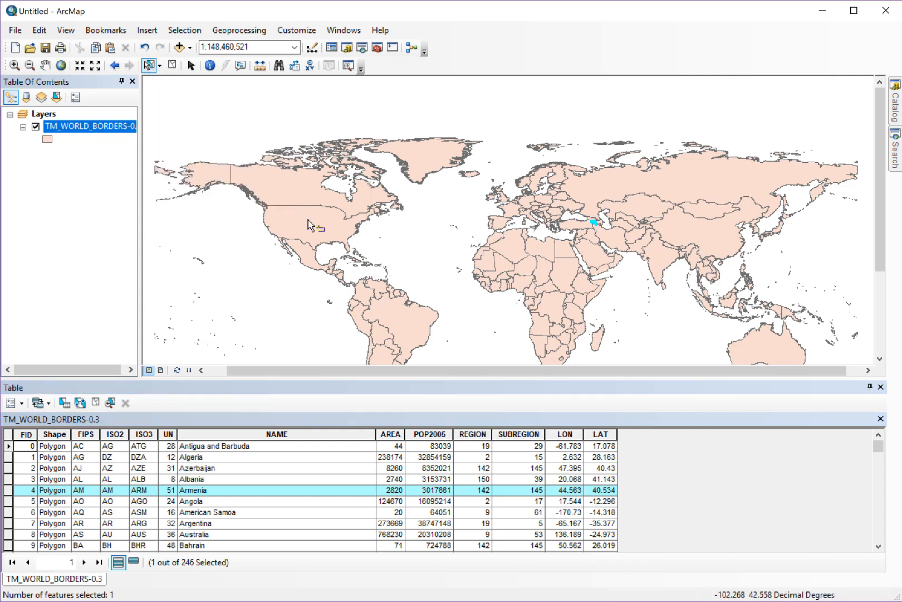
{"action": "left_click", "coordinate": [310, 225]}
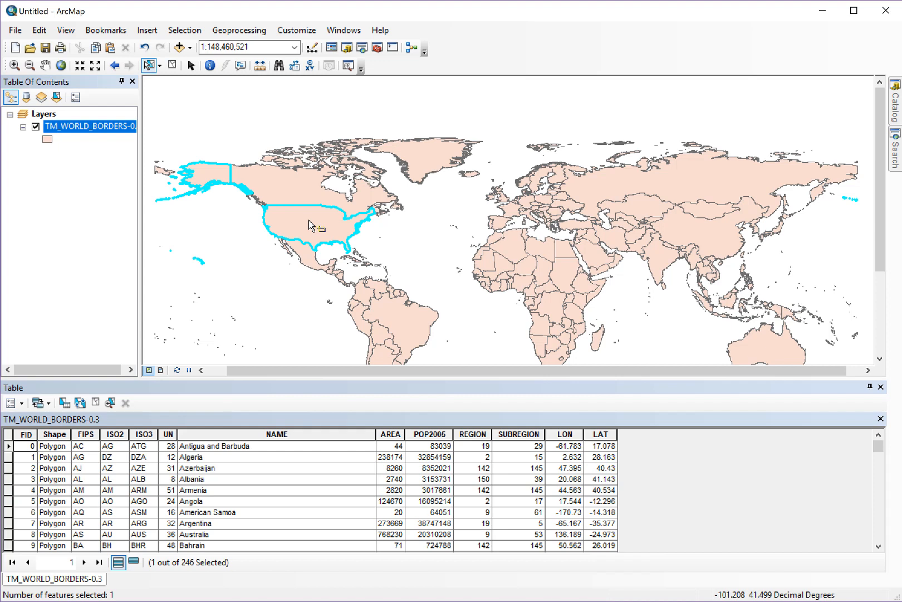
{"action": "mouse_move", "coordinate": [194, 484]}
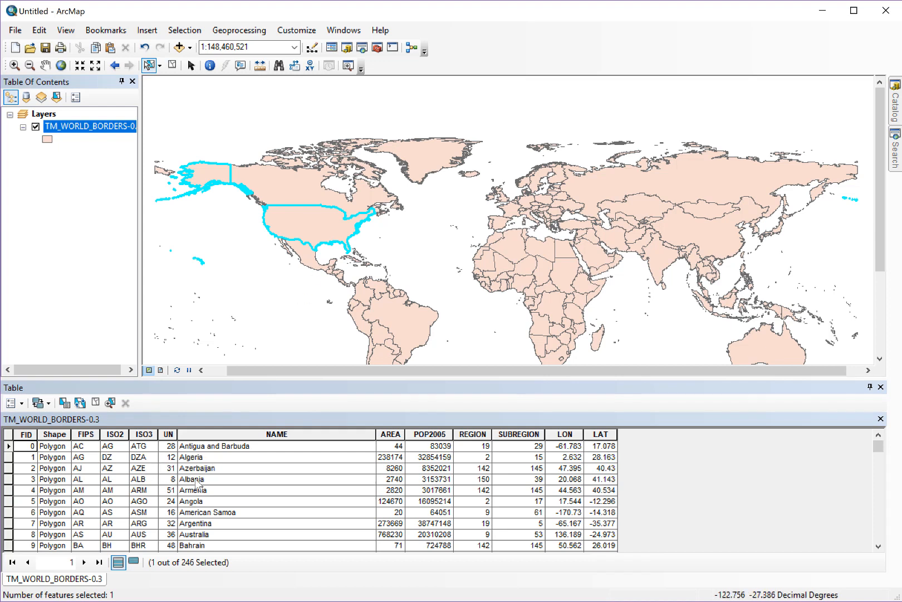
{"action": "mouse_move", "coordinate": [132, 562]}
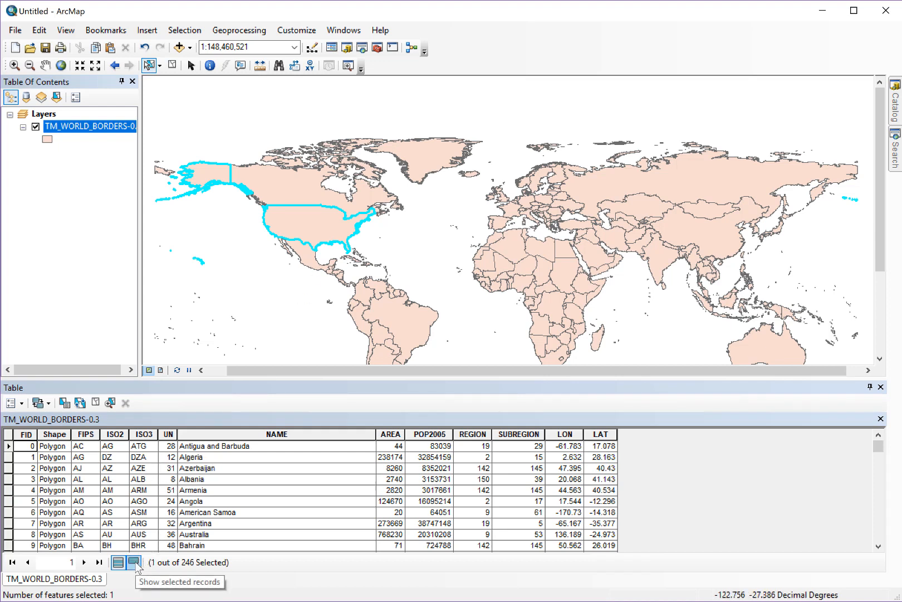
{"action": "left_click", "coordinate": [130, 563]}
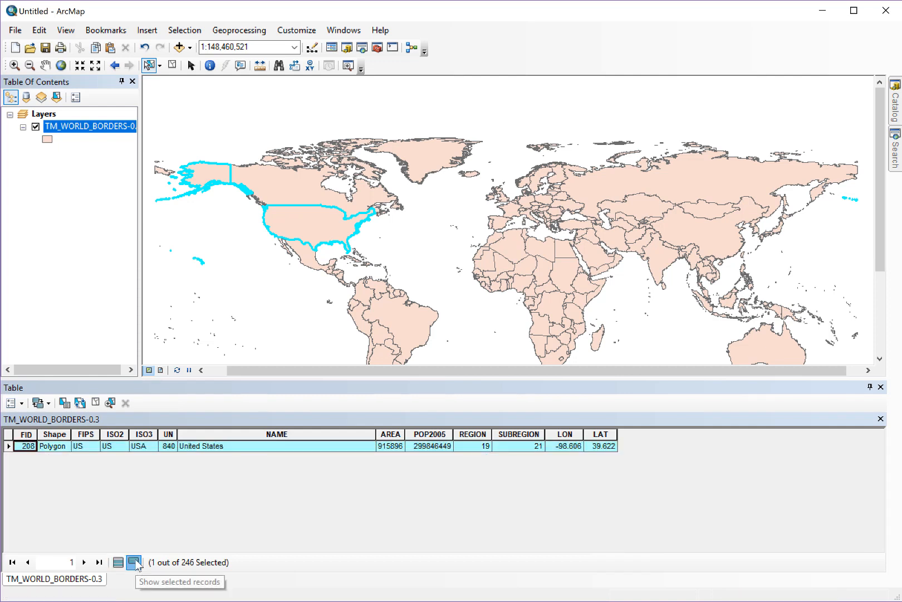
{"action": "left_click", "coordinate": [132, 562]}
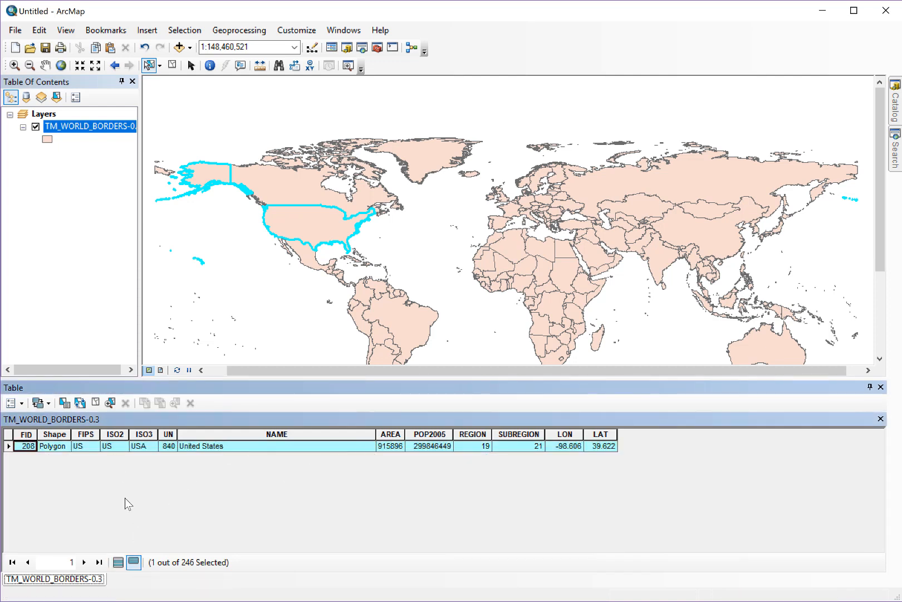
- Show all 246 records again while United States remains selected
{"action": "left_click", "coordinate": [118, 561]}
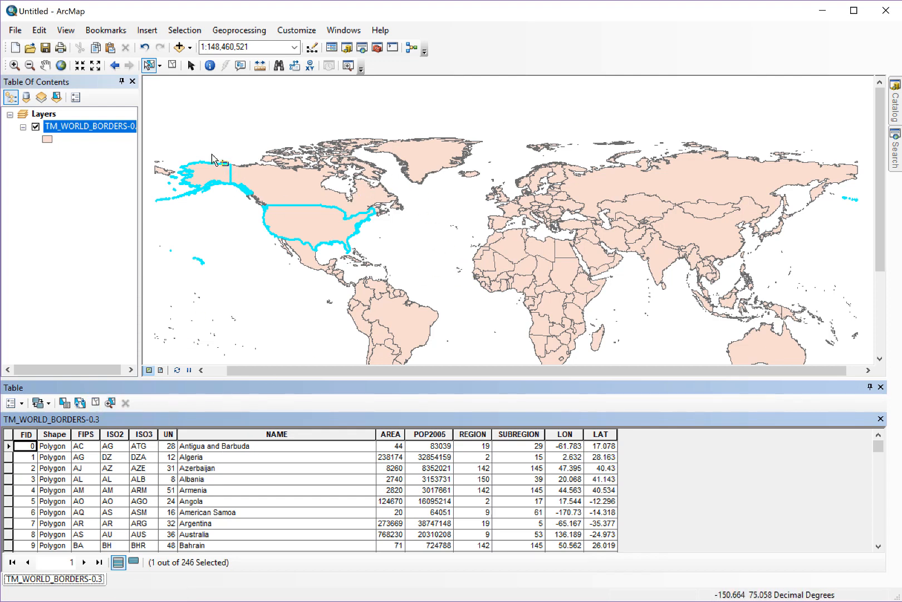
{"action": "mouse_move", "coordinate": [537, 322]}
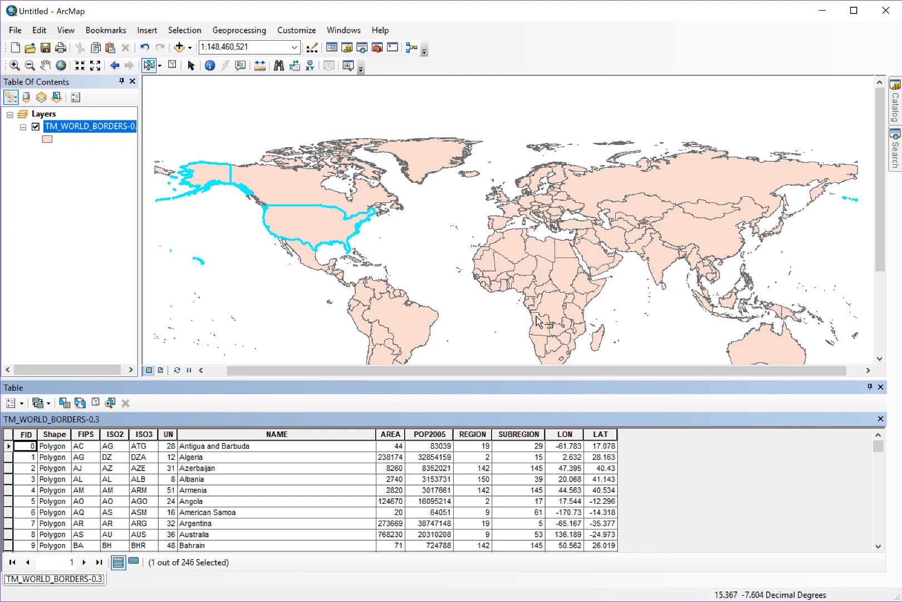
{"action": "mouse_move", "coordinate": [285, 216]}
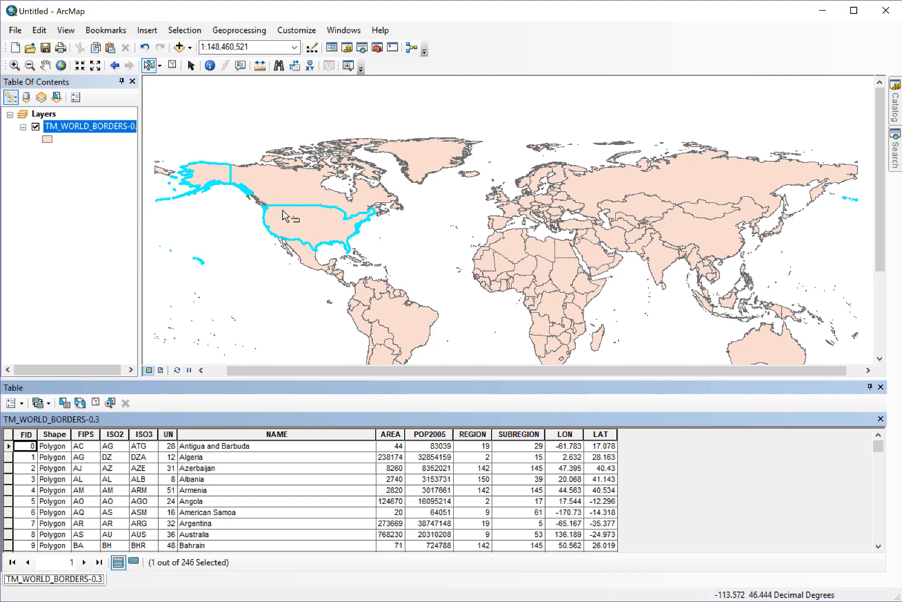